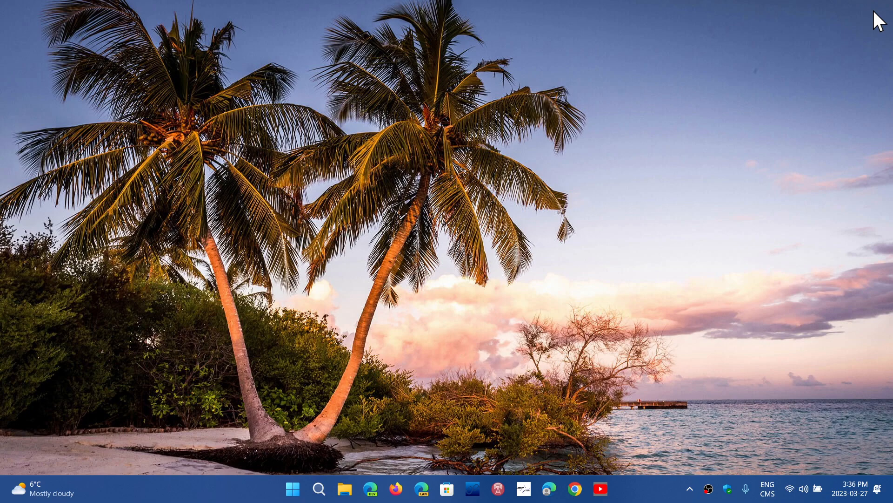
{"action": "mouse_move", "coordinate": [427, 353]}
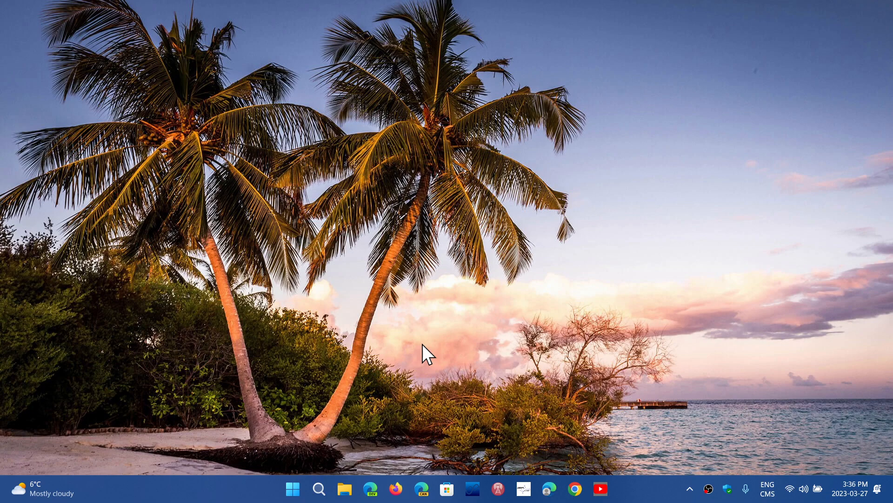
{"action": "mouse_move", "coordinate": [350, 373]}
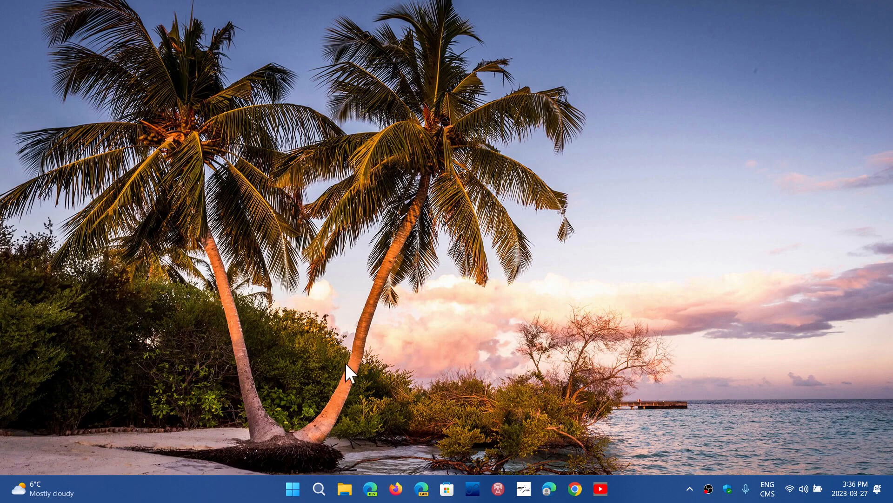
{"action": "mouse_move", "coordinate": [293, 488]}
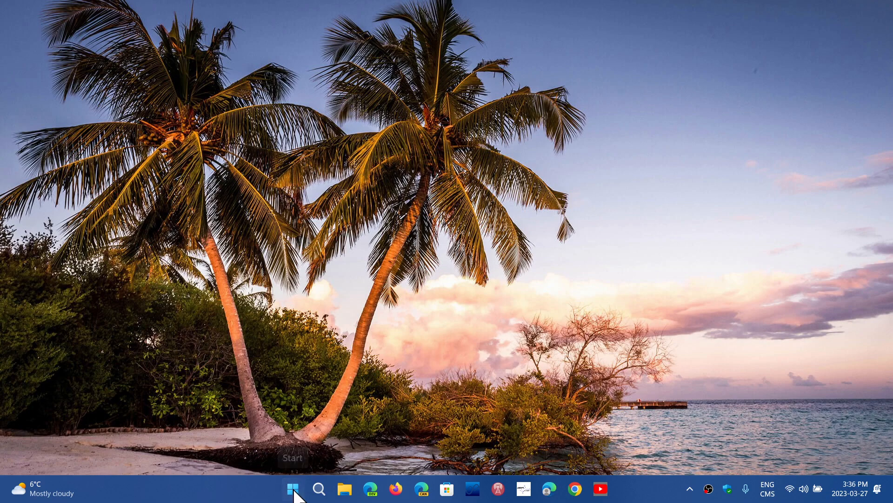
- Open the Start button's quick-link menu to reach Task Manager
{"action": "right_click", "coordinate": [294, 489]}
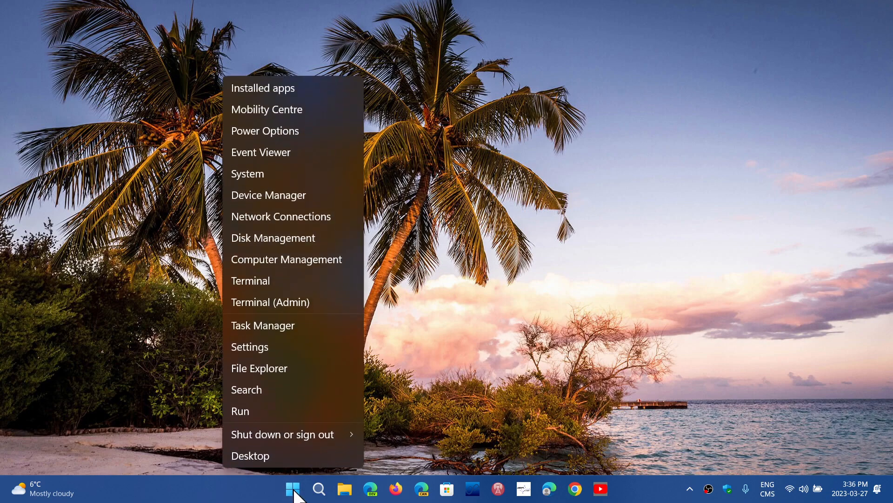
{"action": "mouse_move", "coordinate": [292, 389]}
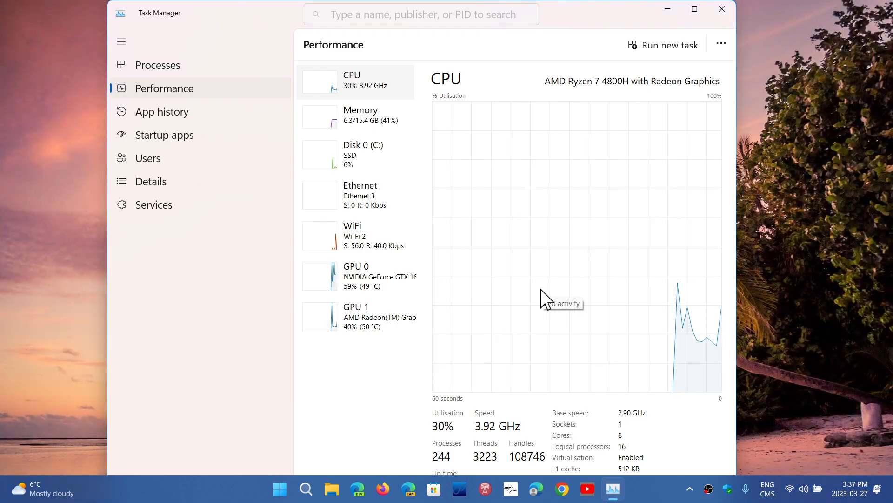
{"action": "mouse_move", "coordinate": [369, 166]}
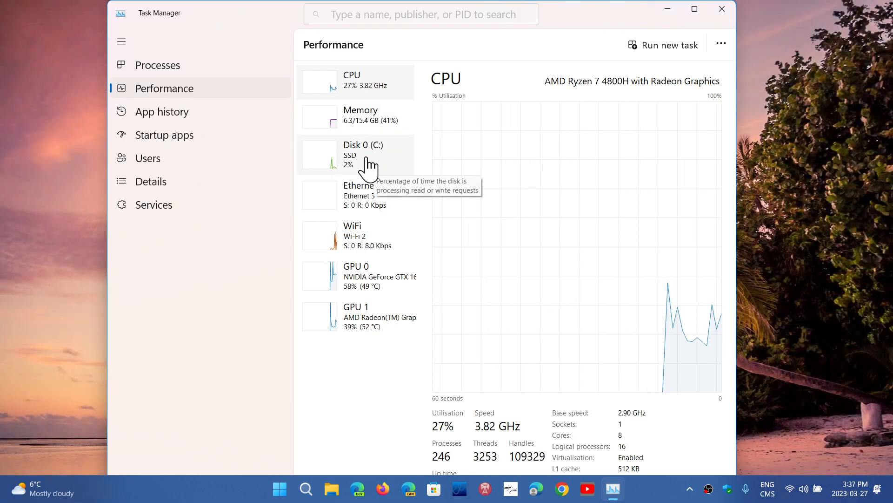
- Show Disk 0 (C:) SSD details, 954 GB, in a maximized Task Manager window
{"action": "left_click", "coordinate": [363, 155]}
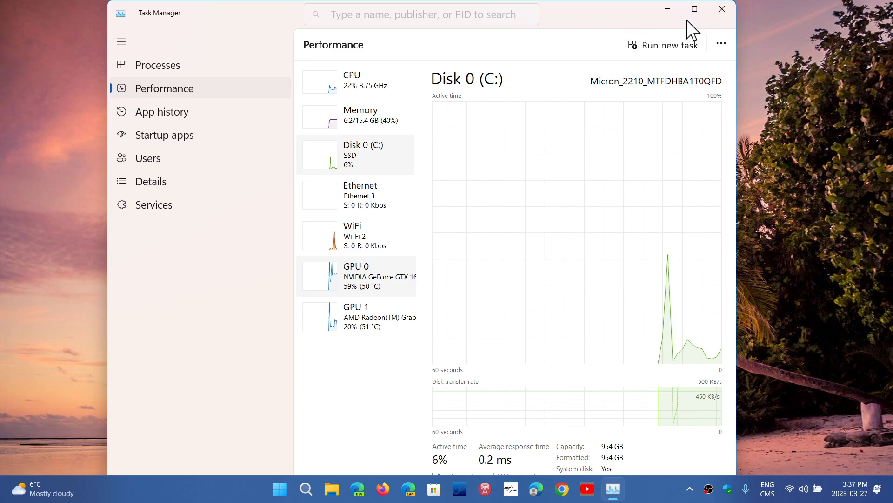
{"action": "left_click", "coordinate": [693, 8]}
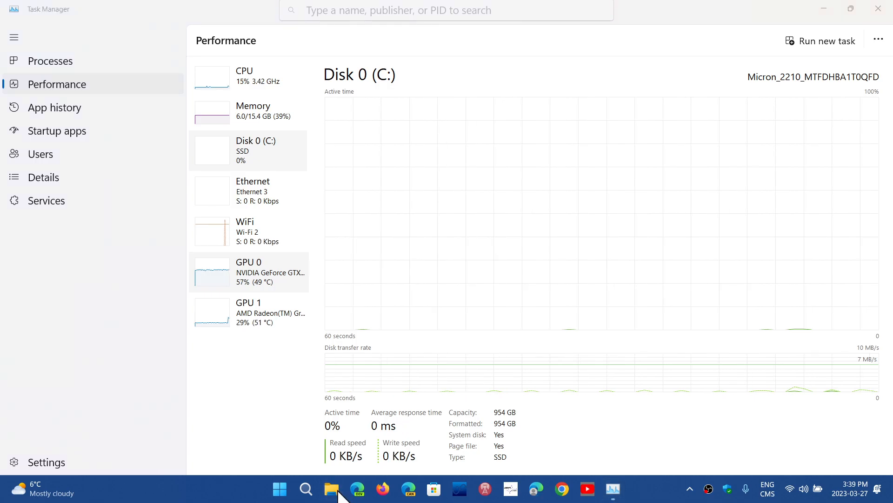
- Check OS (C:) drive properties in File Explorer: 690 GB used, 244 GB free
{"action": "left_click", "coordinate": [331, 489]}
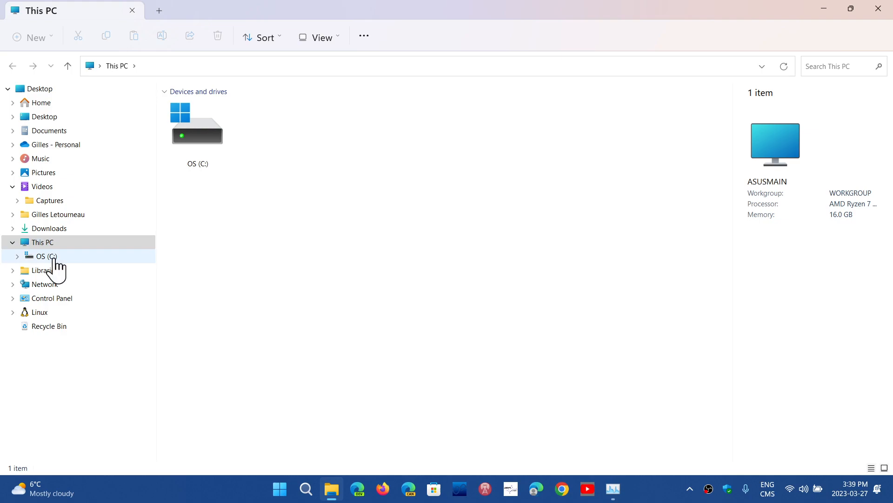
{"action": "right_click", "coordinate": [46, 256]}
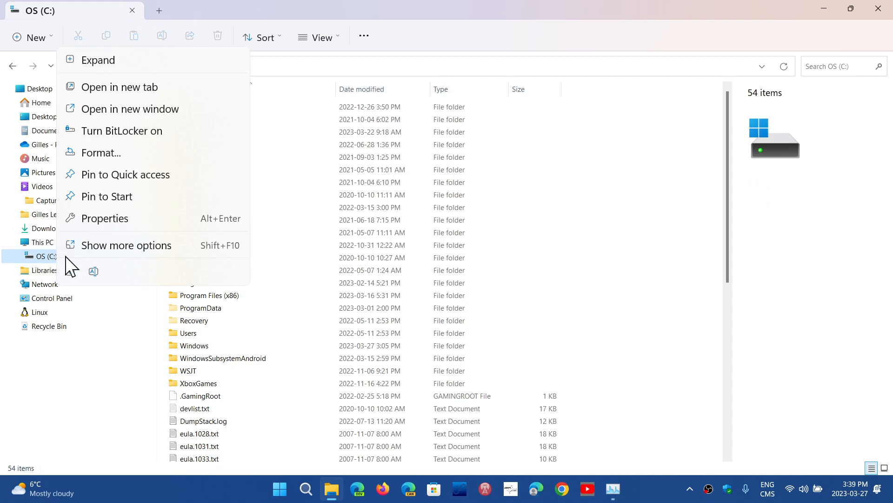
{"action": "left_click", "coordinate": [105, 219]}
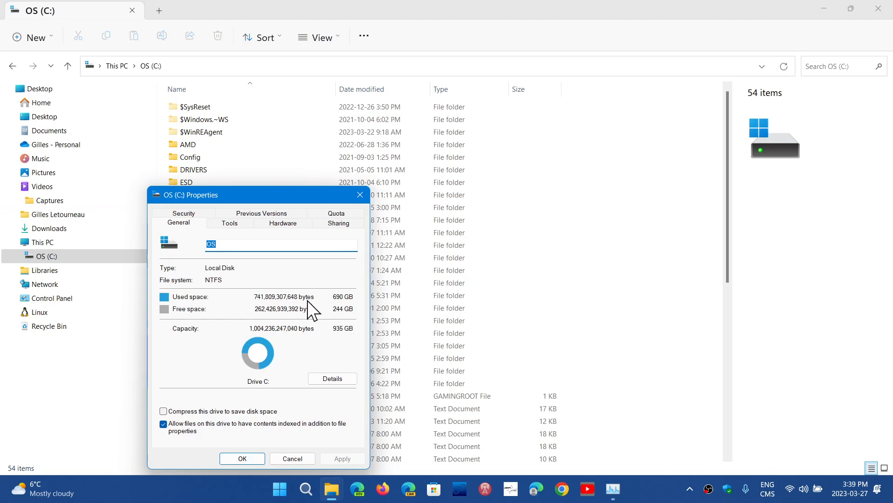
{"action": "mouse_move", "coordinate": [376, 210]}
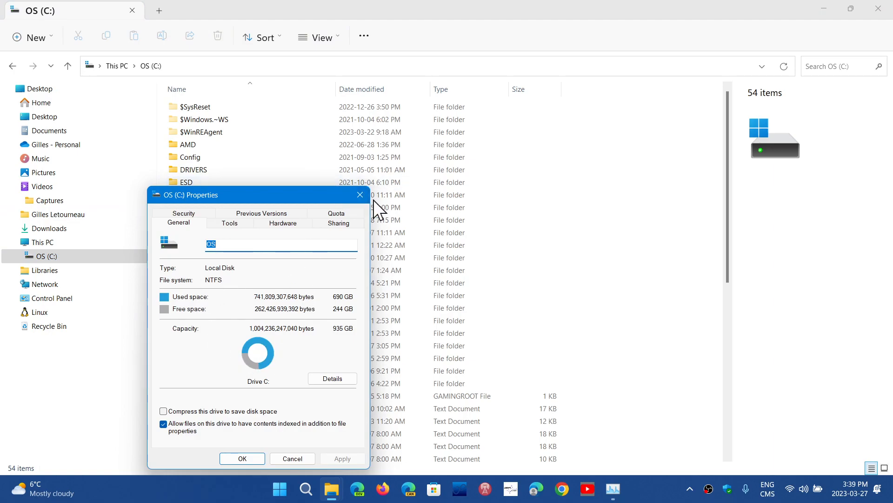
{"action": "left_click", "coordinate": [359, 195]}
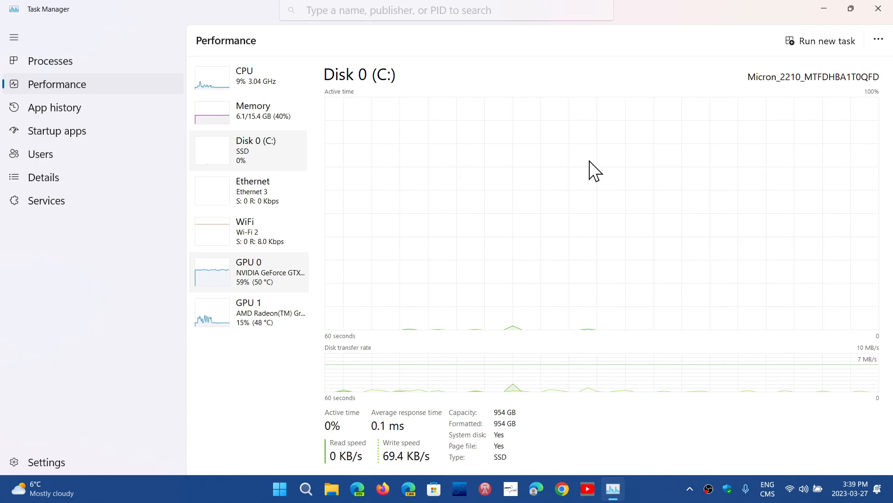
{"action": "mouse_move", "coordinate": [311, 112]}
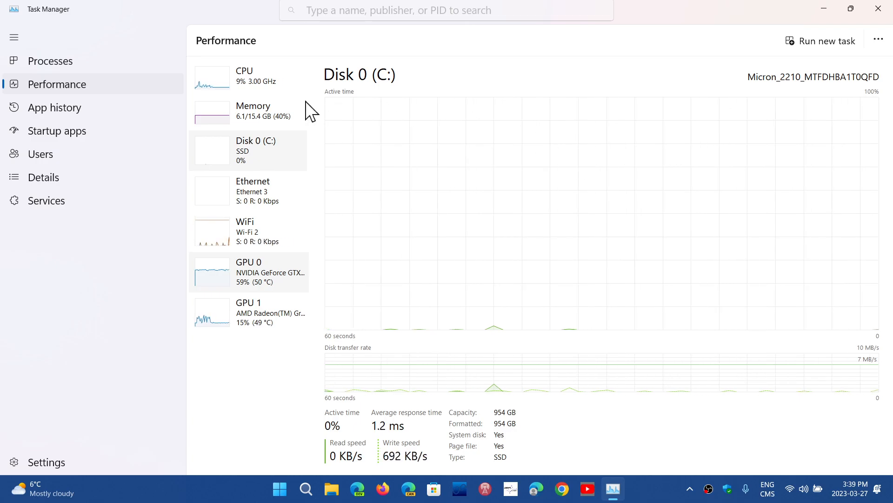
{"action": "mouse_move", "coordinate": [249, 116]}
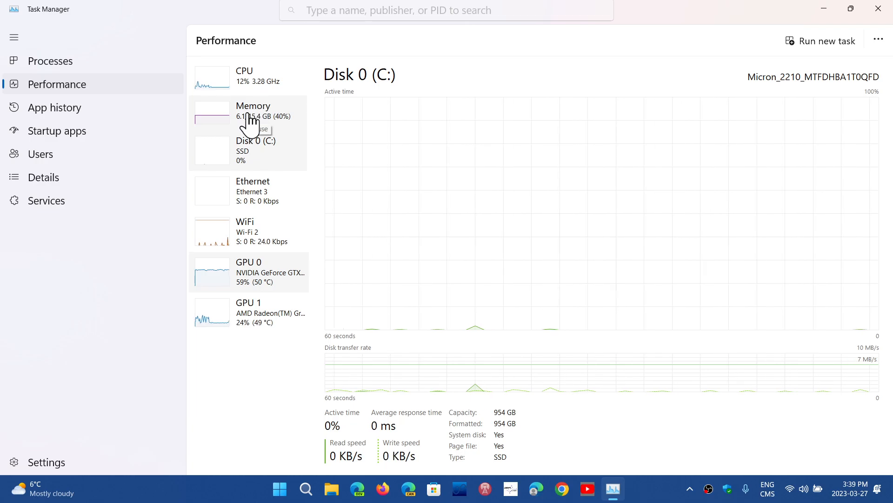
{"action": "left_click", "coordinate": [251, 77]}
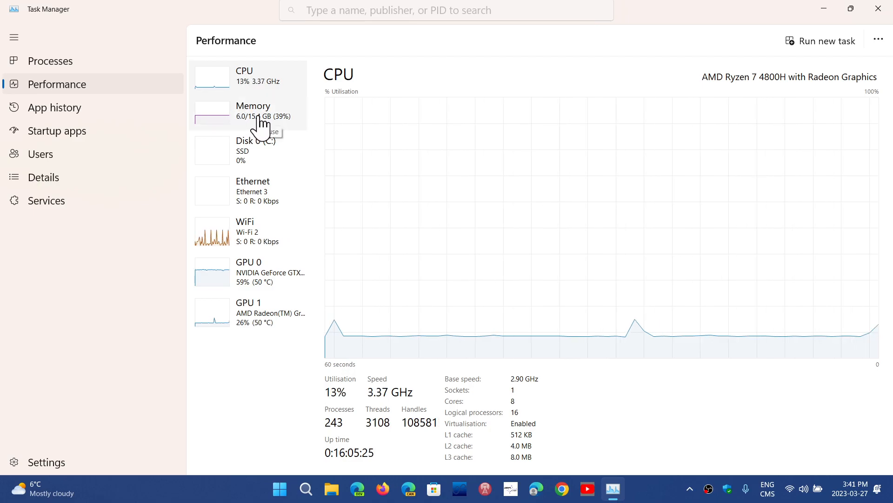
- Show Memory details: 16.0 GB RAM at 3200 MHz, 2 of 2 slots used
{"action": "left_click", "coordinate": [253, 110]}
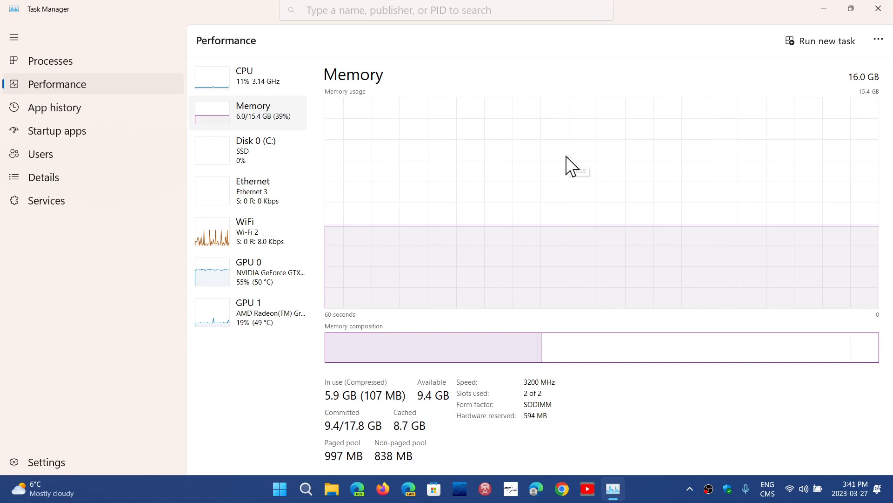